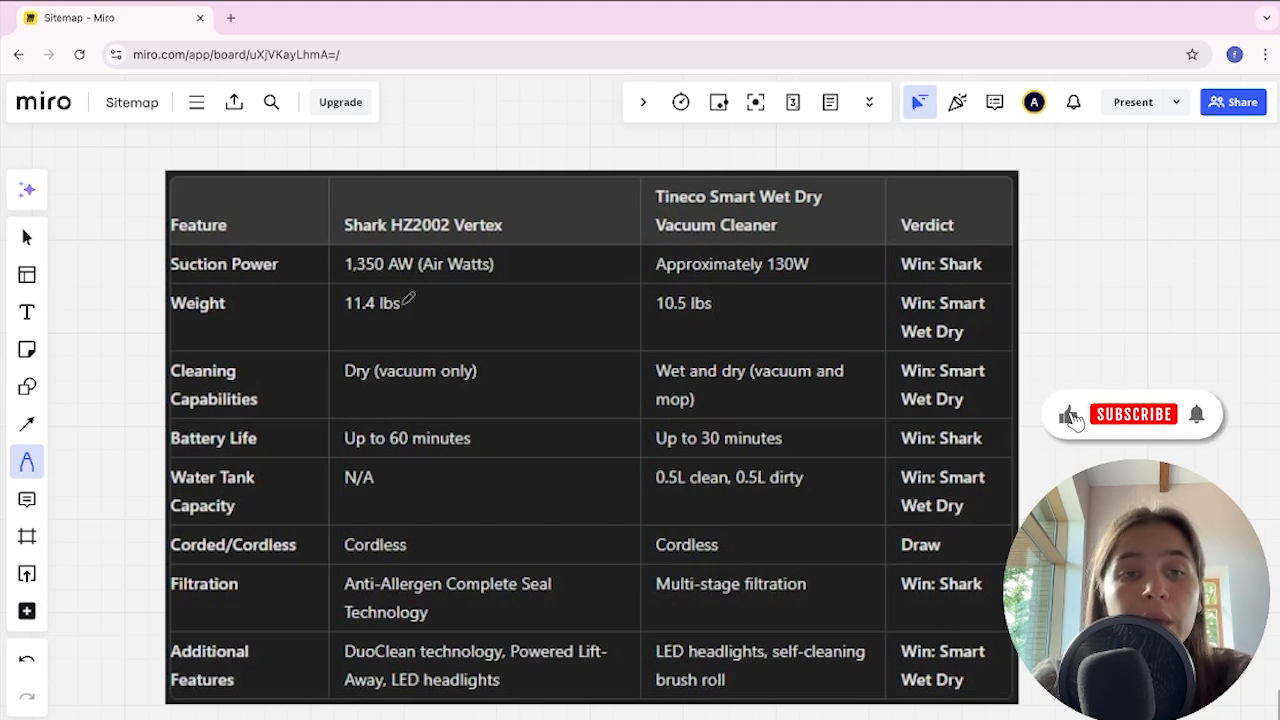
# Draw pink checkmarks beside Tineco's 10.5 lbs weight and Wet and dry cleaning
pyautogui.click(1129, 414)
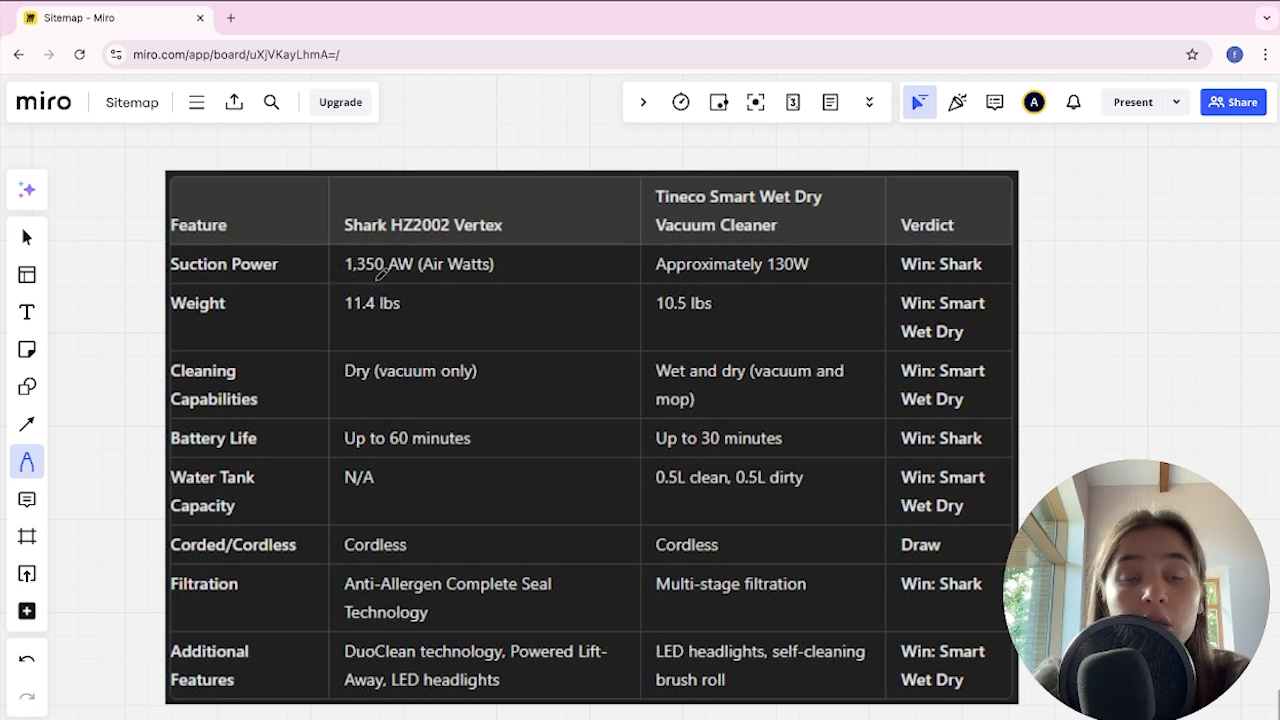
pyautogui.moveTo(788, 266)
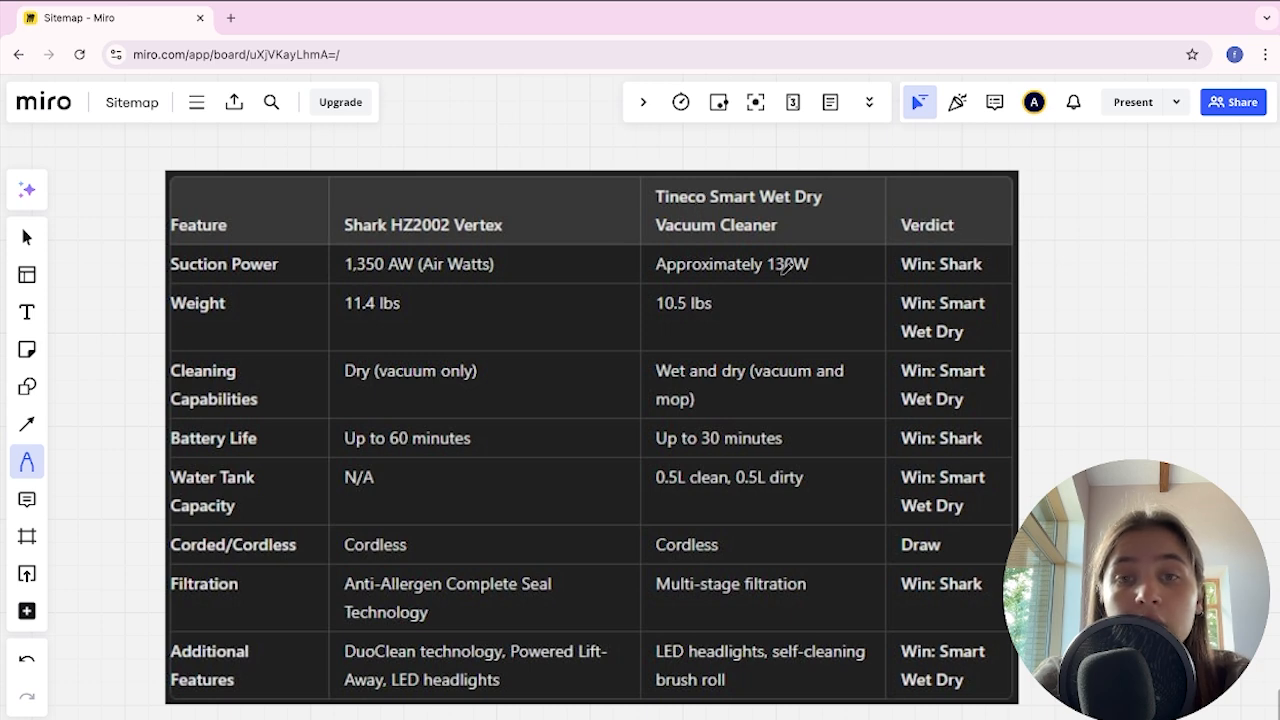
pyautogui.moveTo(809, 278)
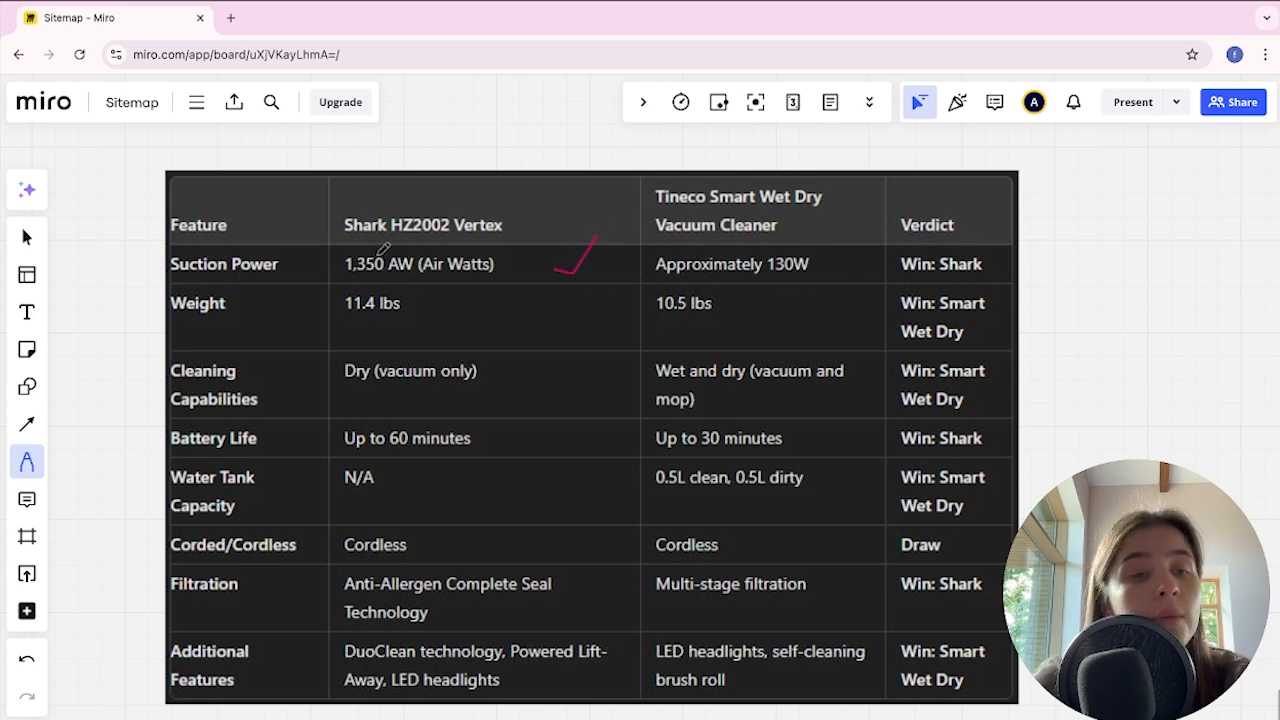
pyautogui.moveTo(395, 322)
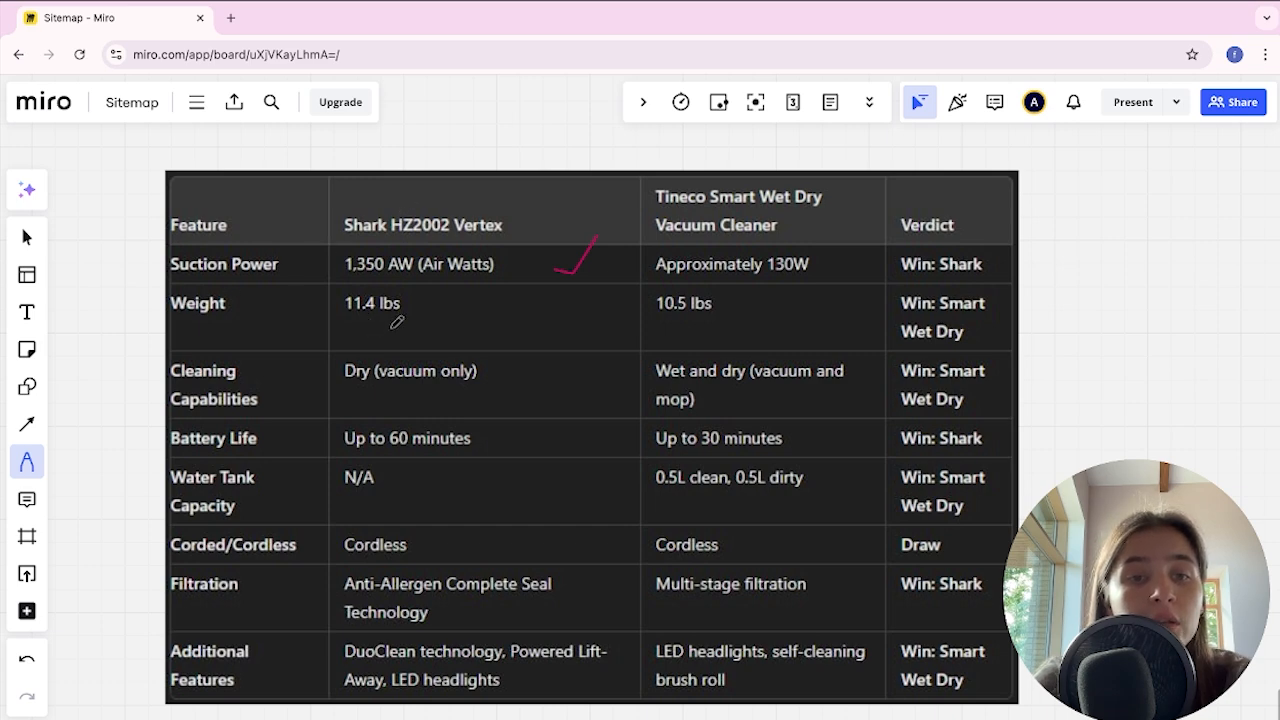
pyautogui.moveTo(695, 310)
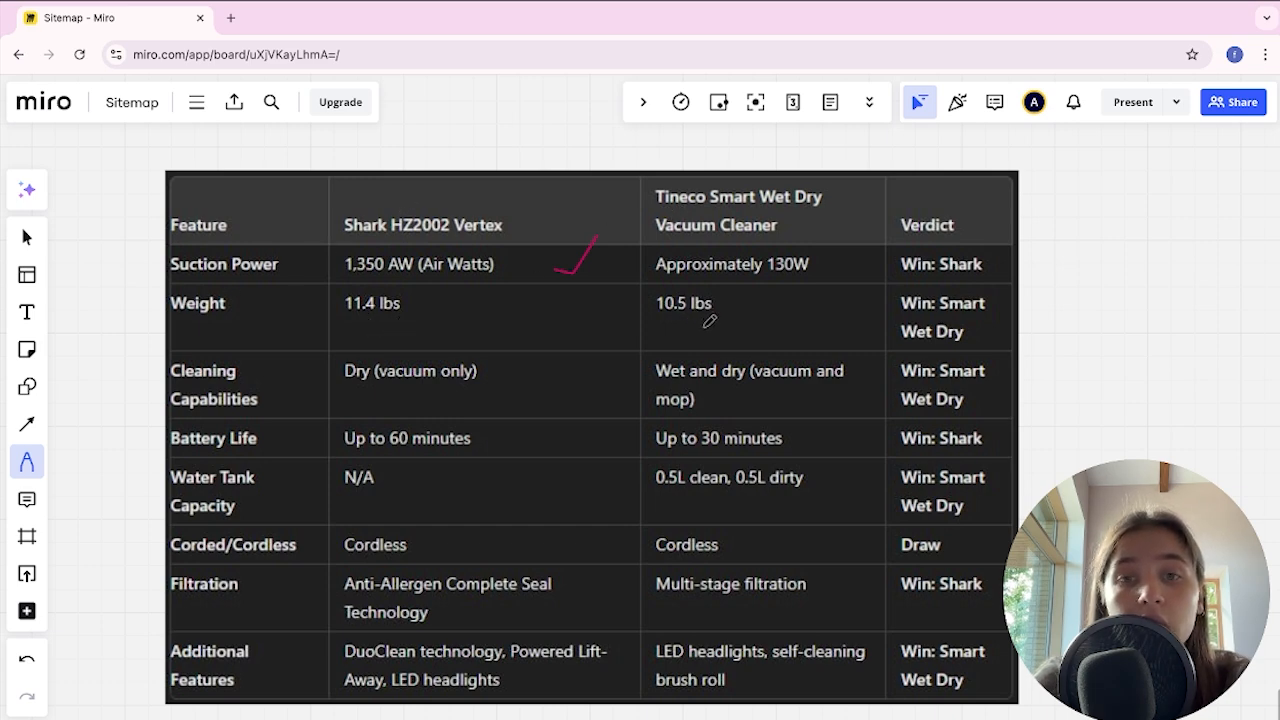
pyautogui.moveTo(700, 335); pyautogui.dragTo(770, 290)
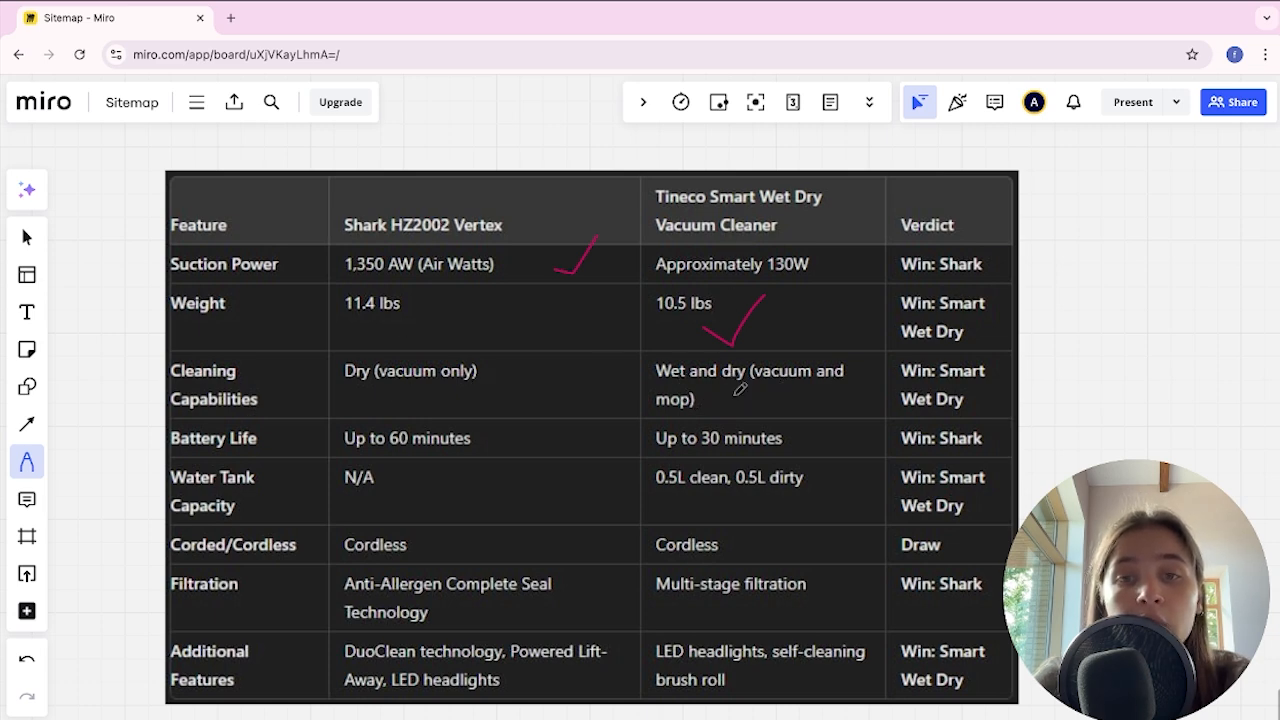
pyautogui.moveTo(760, 380); pyautogui.dragTo(790, 410)
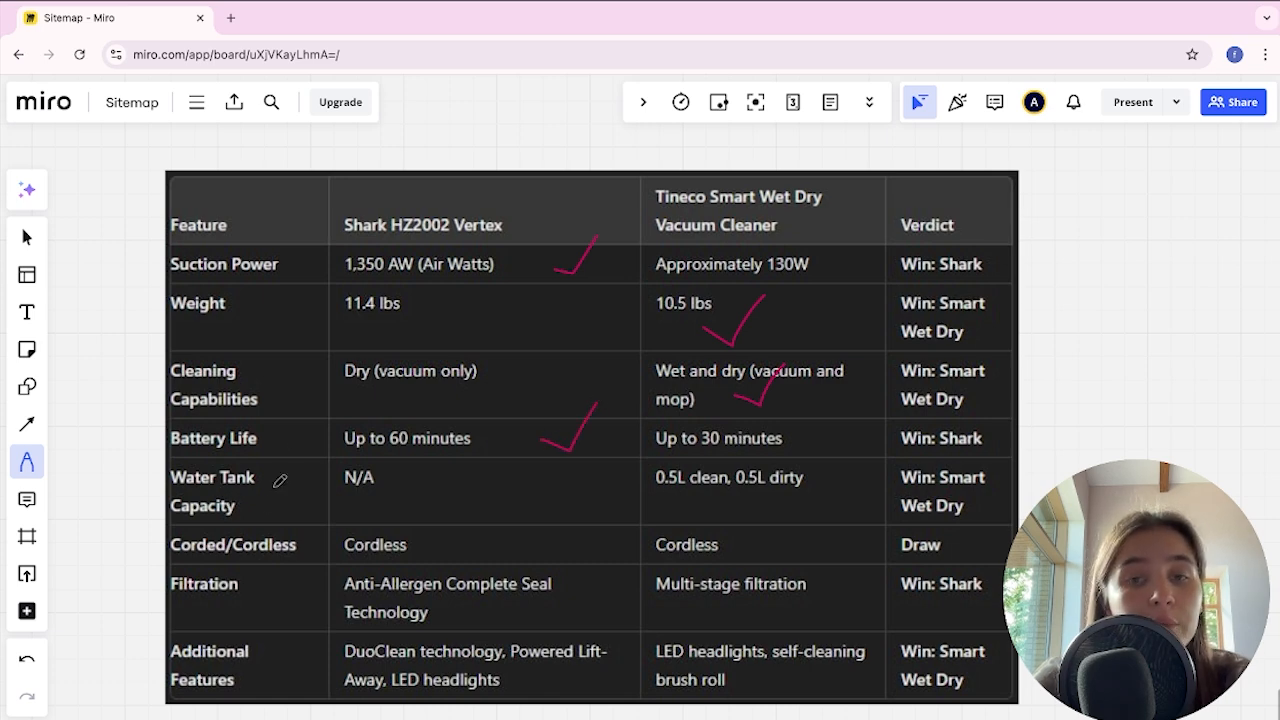
pyautogui.moveTo(743, 161)
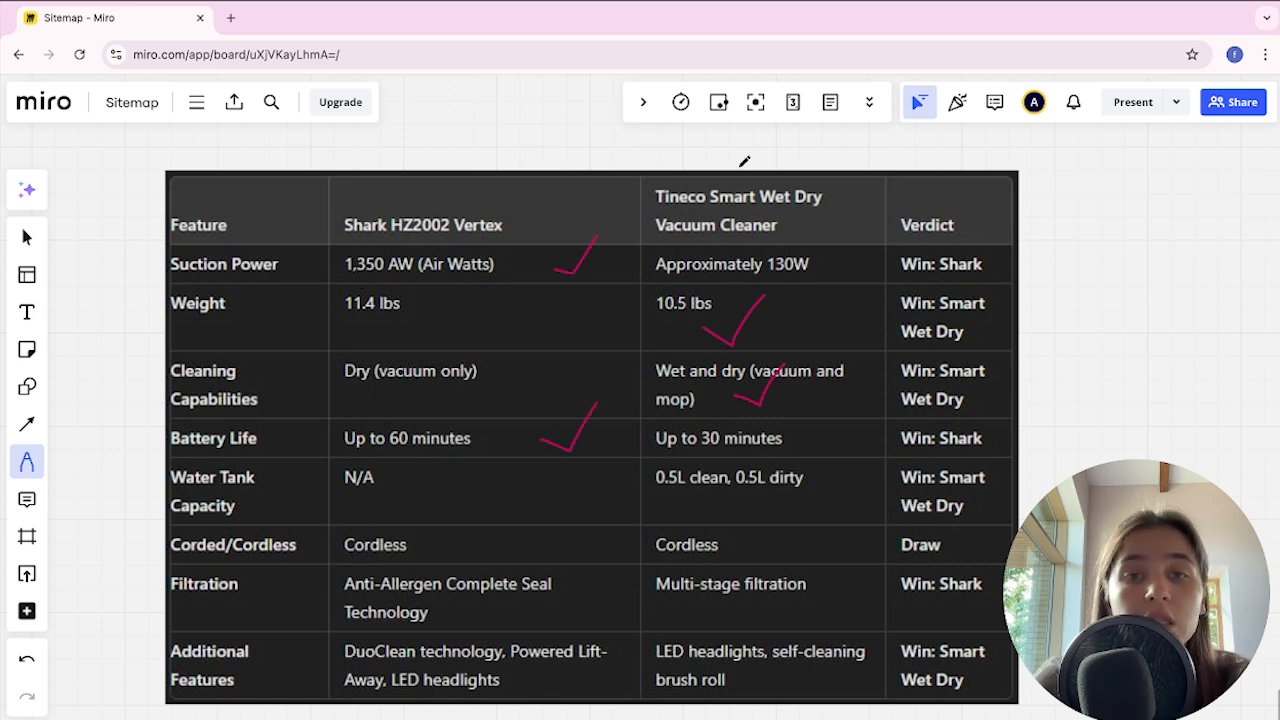
pyautogui.moveTo(710, 503)
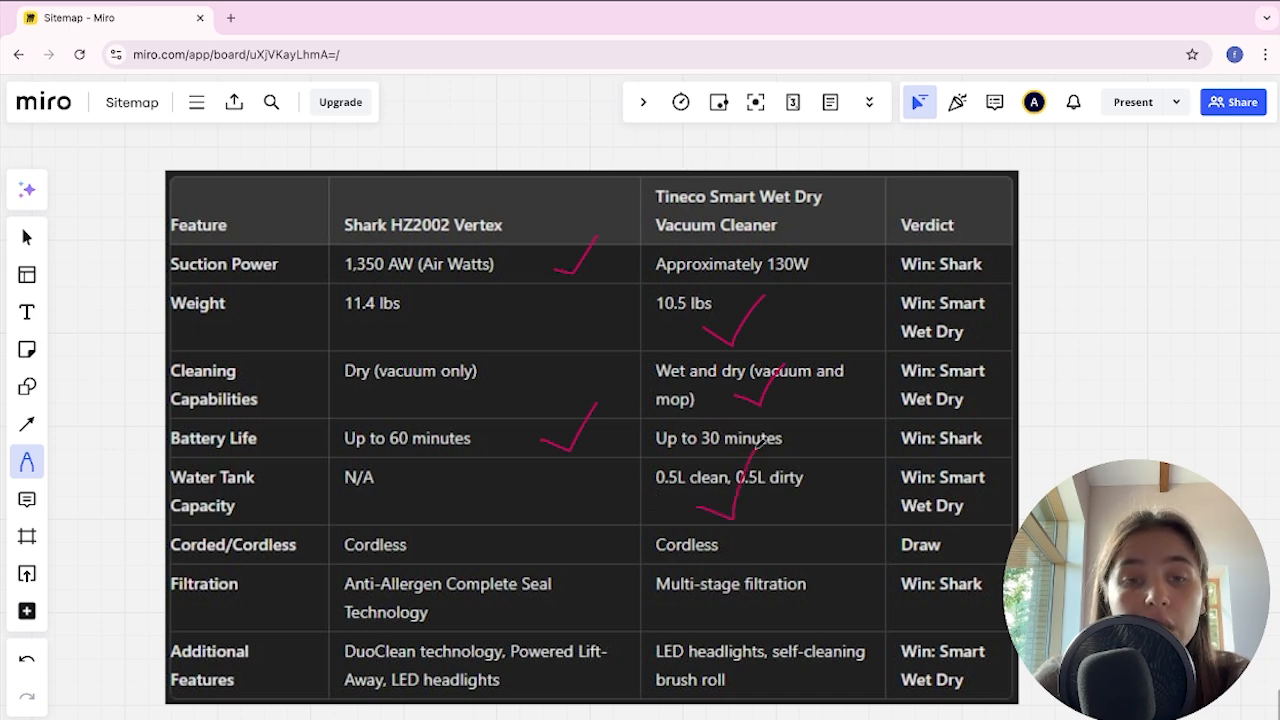
pyautogui.moveTo(790, 556)
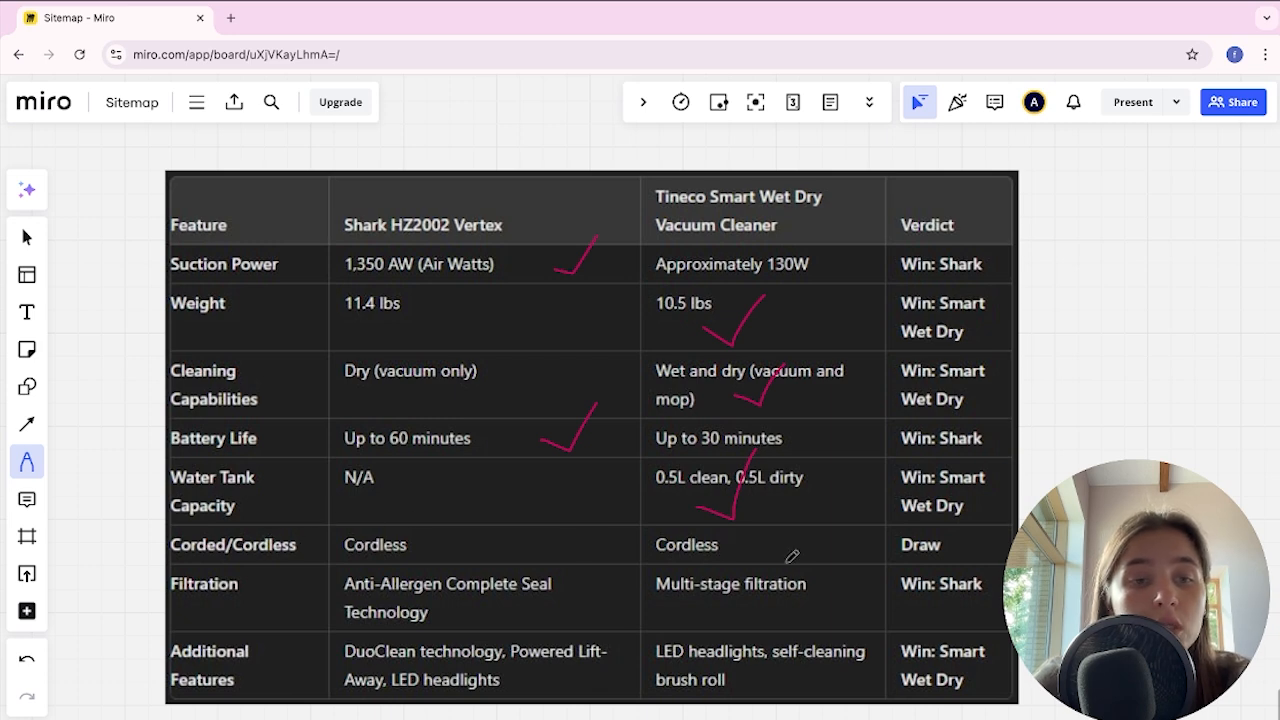
# Draw a pink dash at the Cordless row to mark it a tie
pyautogui.moveTo(605, 535); pyautogui.dragTo(655, 545)
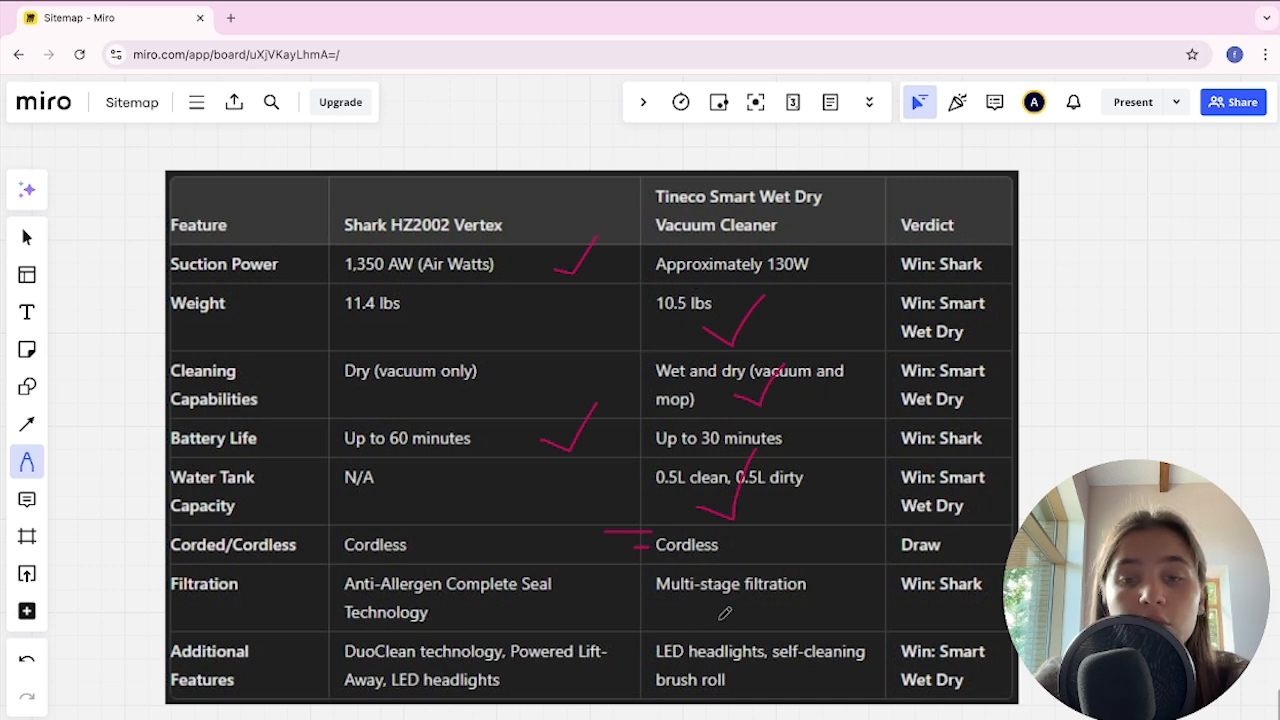
# Draw a pink checkmark beside Shark's filtration value as the winner
pyautogui.moveTo(560, 580); pyautogui.dragTo(580, 615)
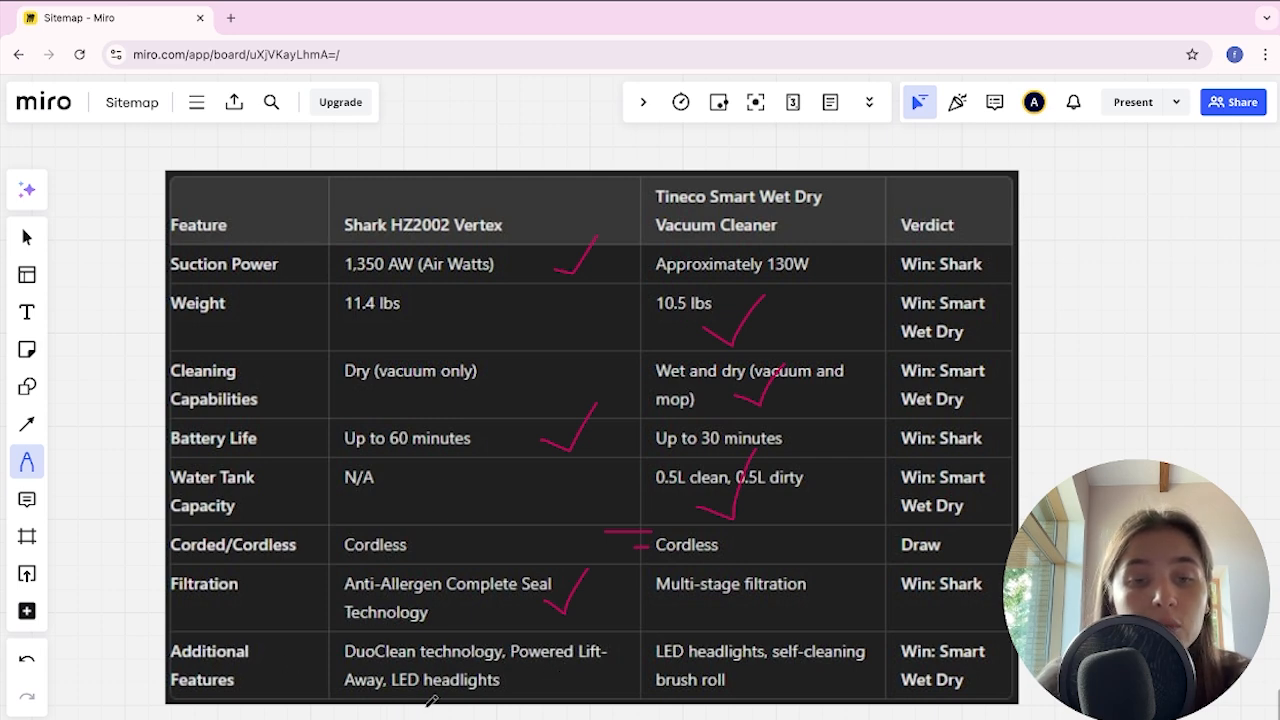
pyautogui.moveTo(687, 653)
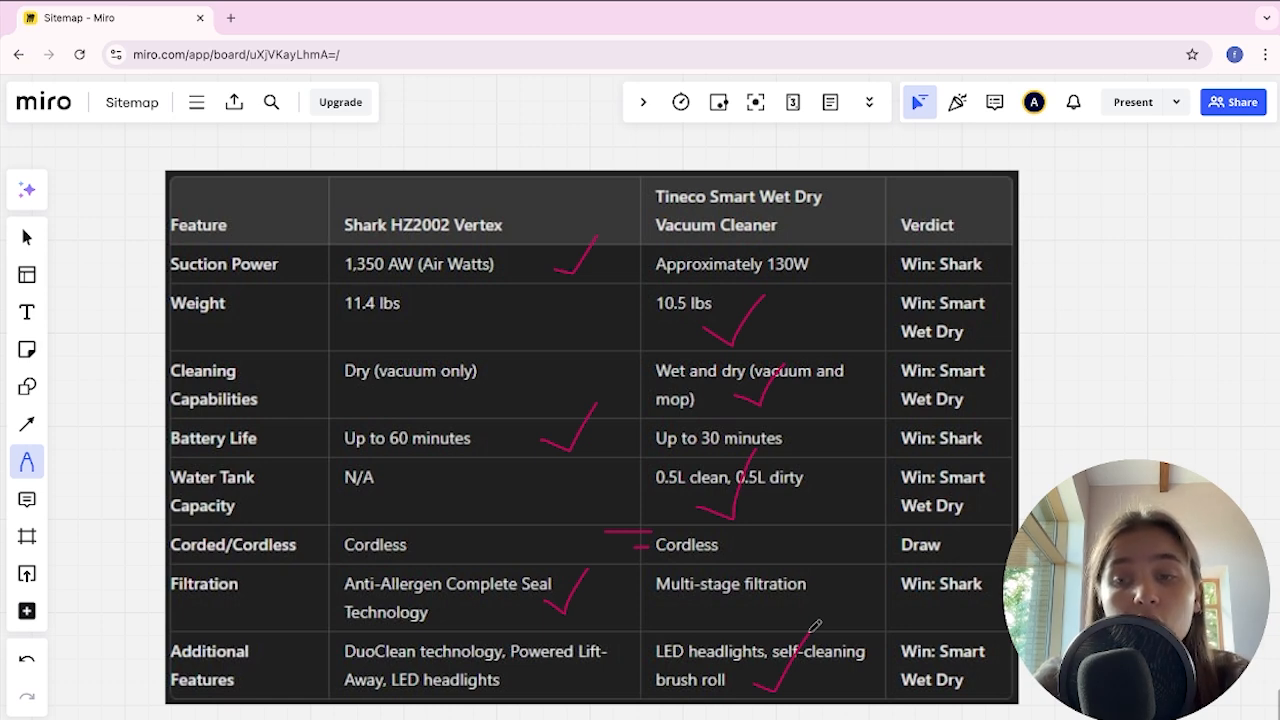
pyautogui.moveTo(1030, 426)
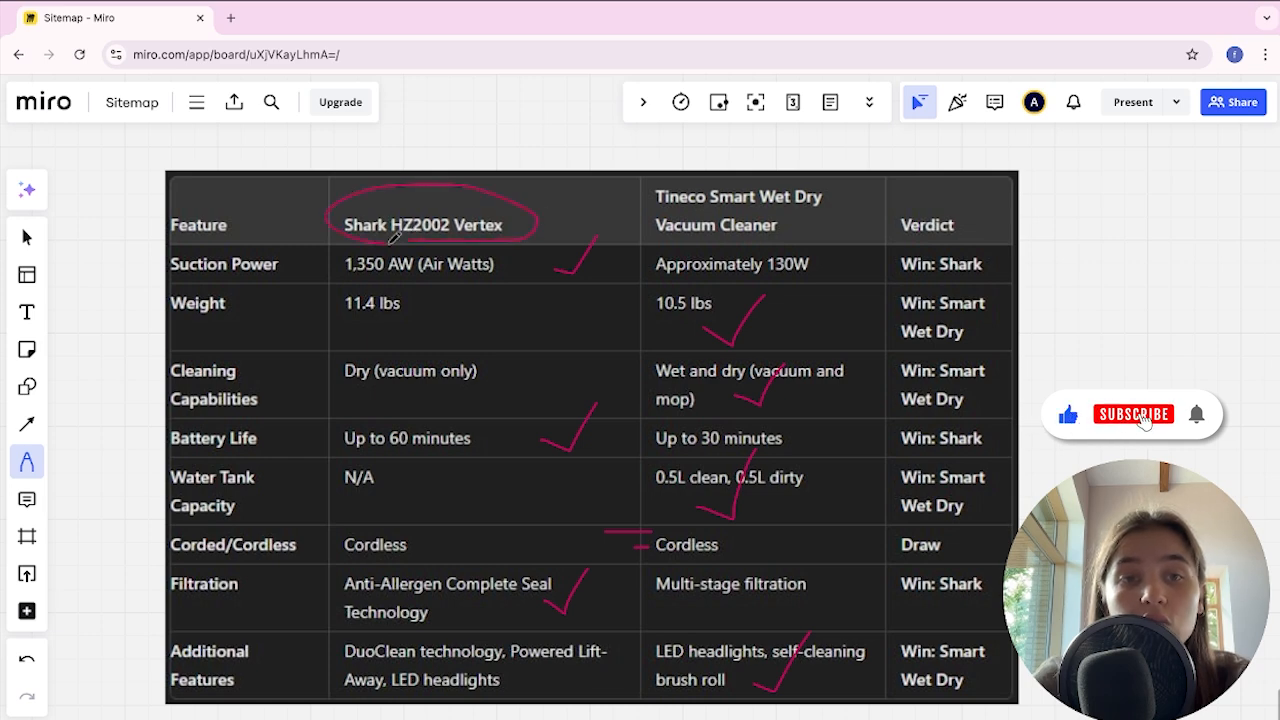
pyautogui.click(1133, 414)
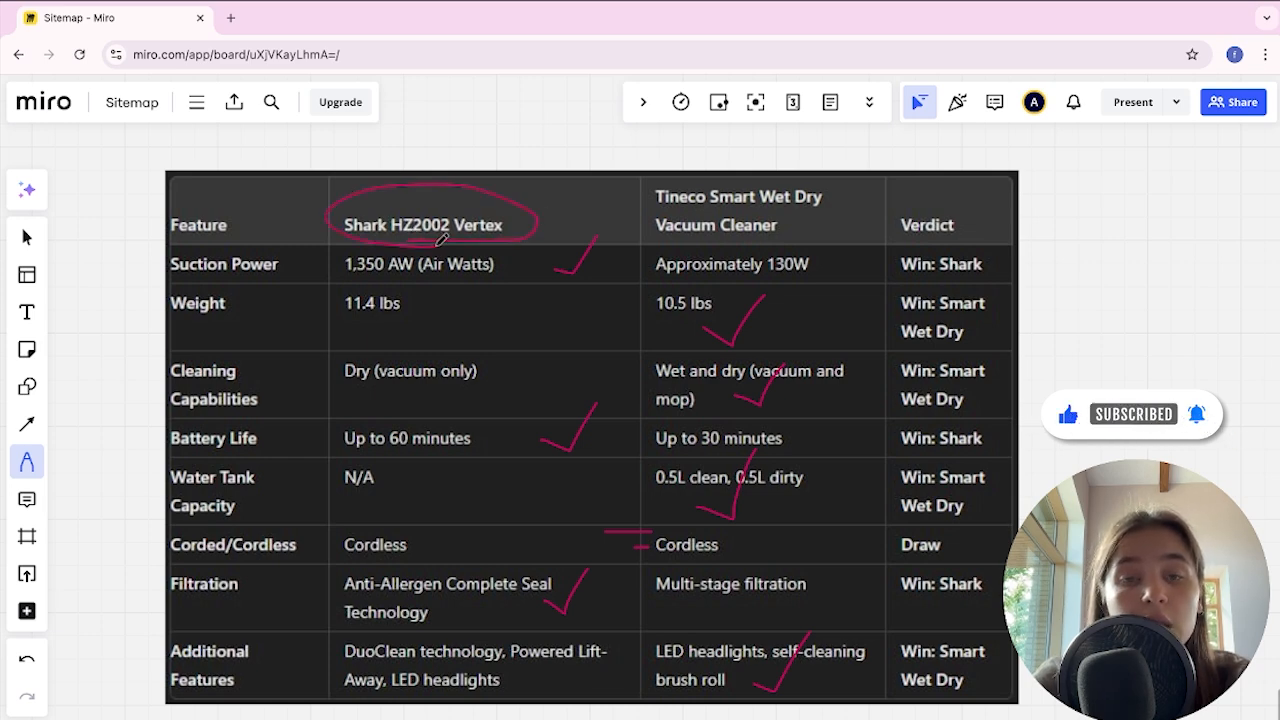